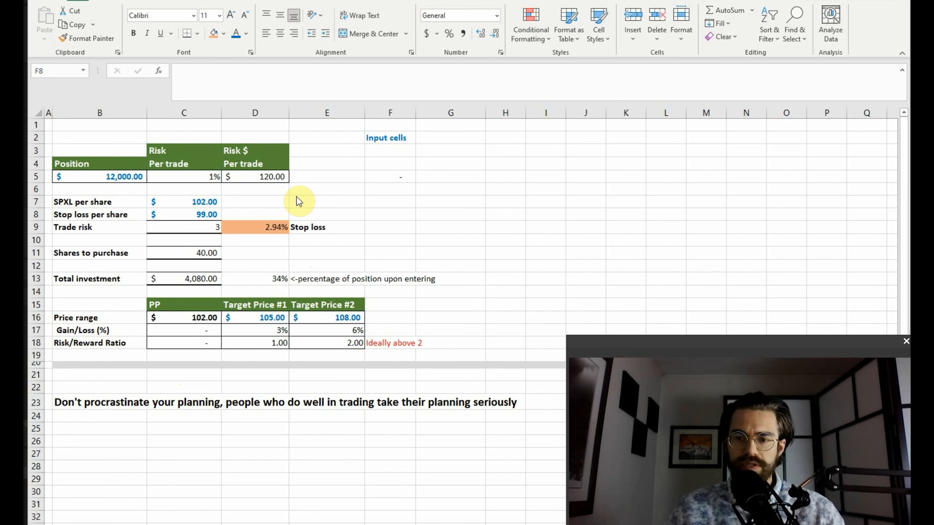
Try position amounts of 5000, 100 and 12000 and review the SPXL price and stop loss inputs.
{"action": "left_click", "coordinate": [109, 176]}
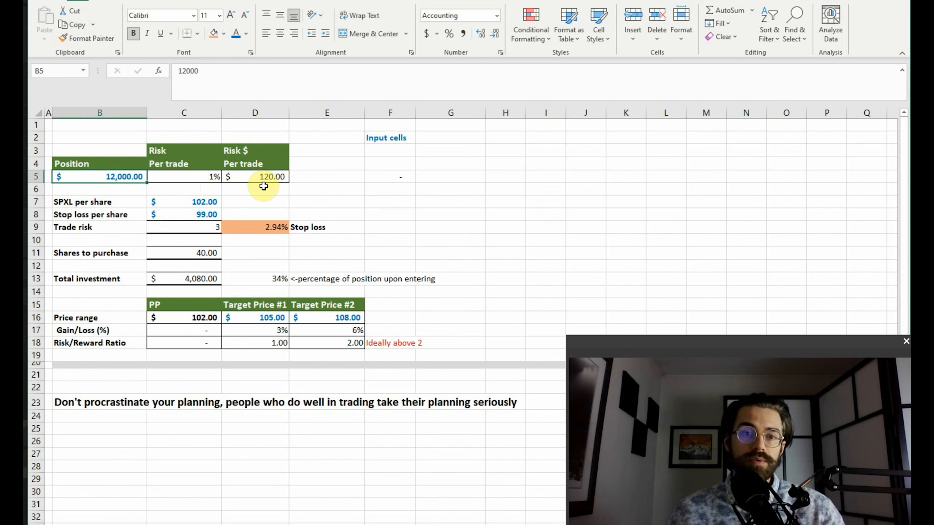
{"action": "left_click", "coordinate": [184, 201]}
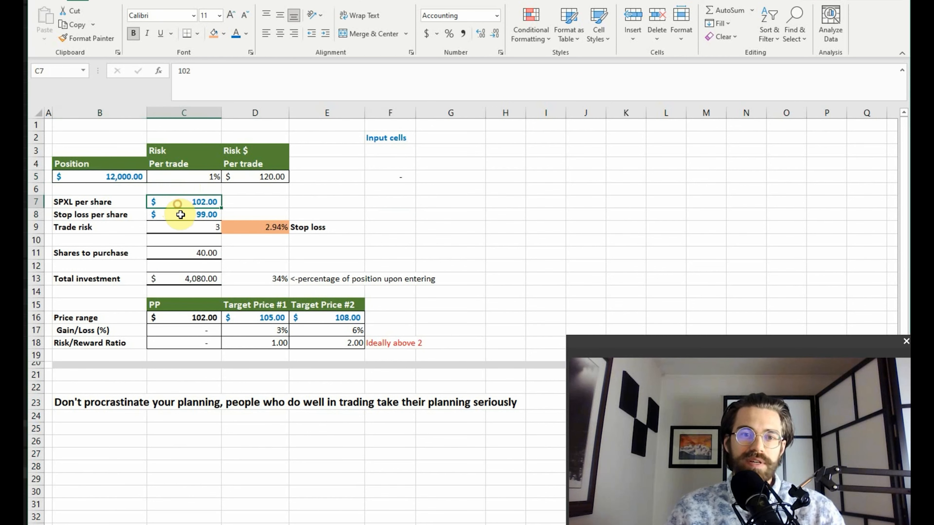
{"action": "left_click", "coordinate": [184, 214]}
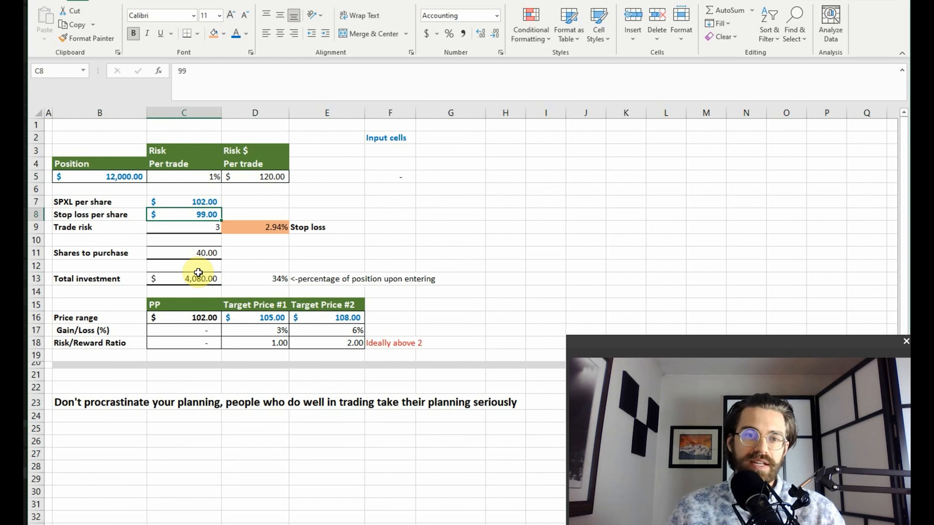
{"action": "mouse_move", "coordinate": [99, 198]}
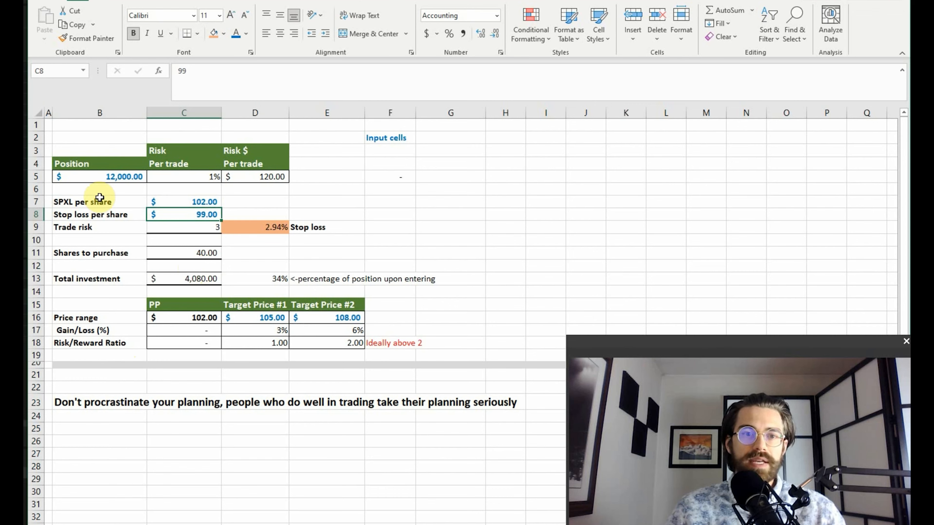
{"action": "left_click", "coordinate": [99, 176]}
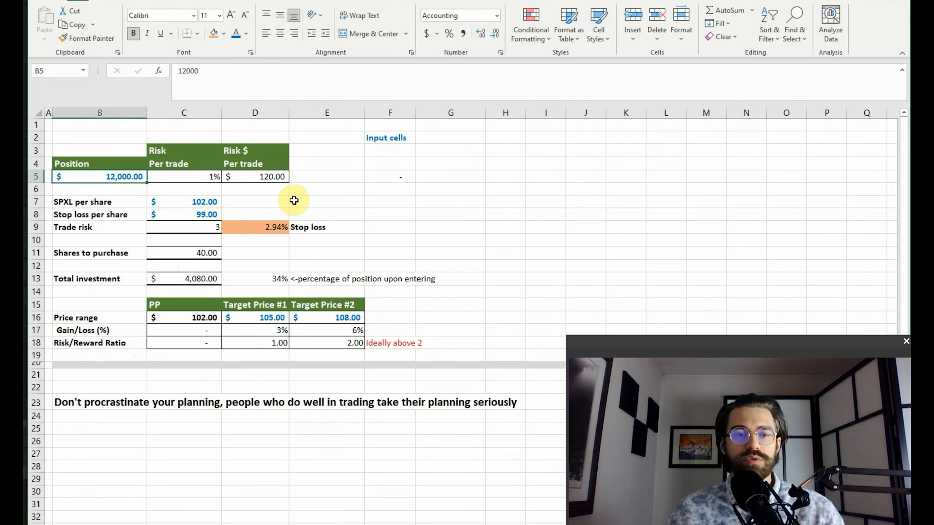
{"action": "type", "text": "5000"}
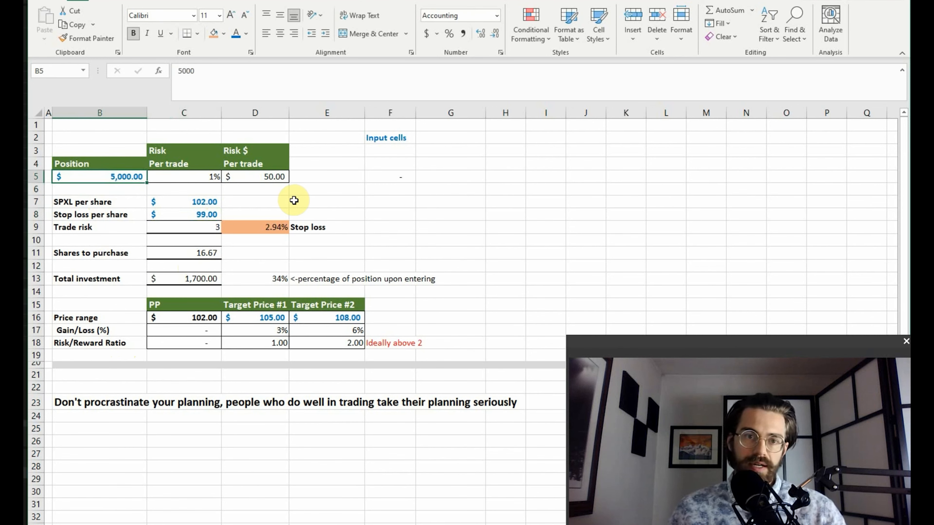
{"action": "type", "text": "100"}
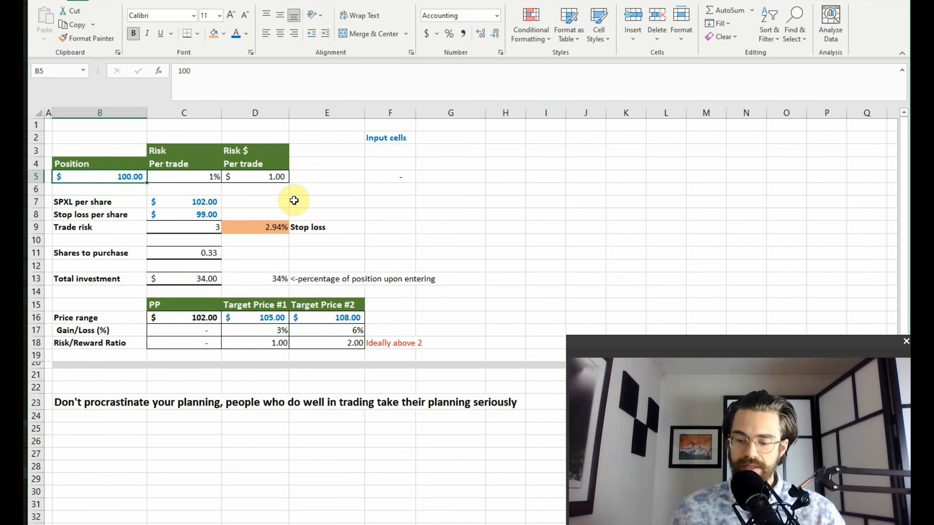
{"action": "type", "text": "12000"}
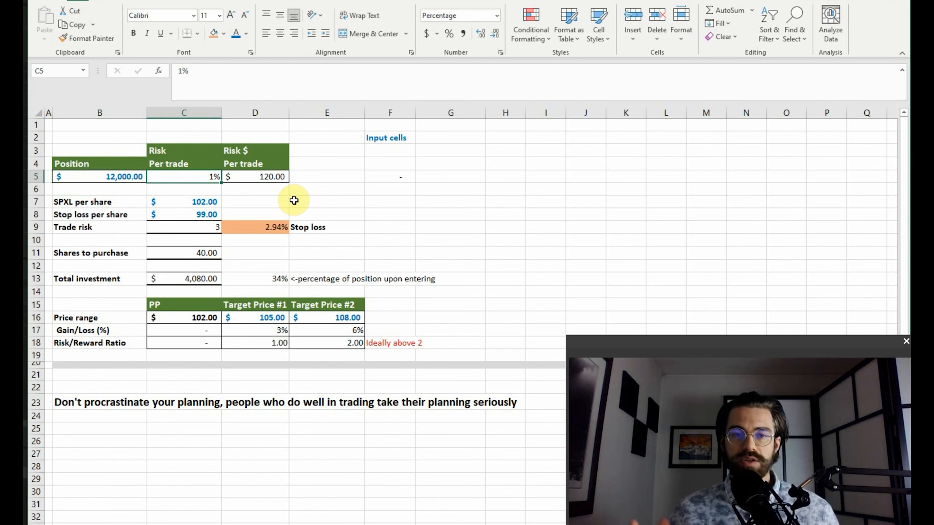
{"action": "left_click", "coordinate": [255, 177]}
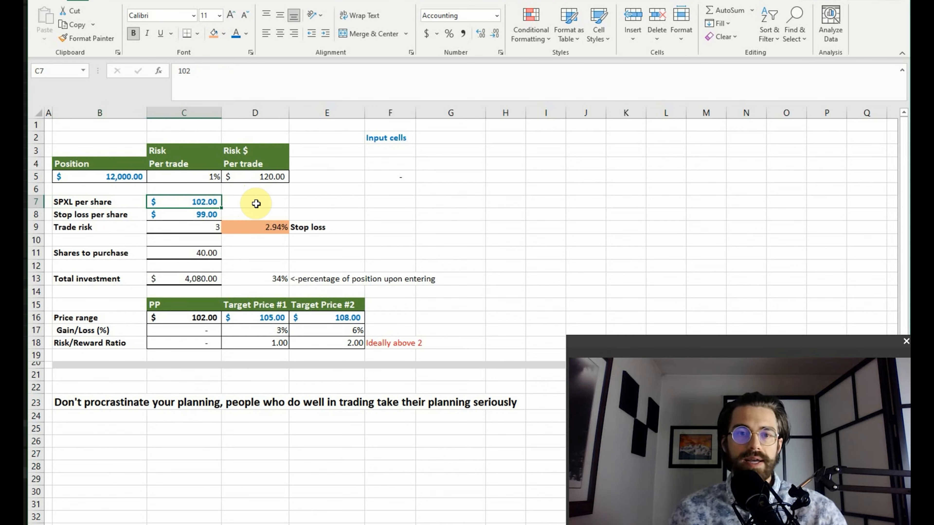
Inspect the shares-to-purchase, trade risk and stop-loss percentage formulas, then set the stop loss per share to $99.
{"action": "left_click", "coordinate": [184, 215]}
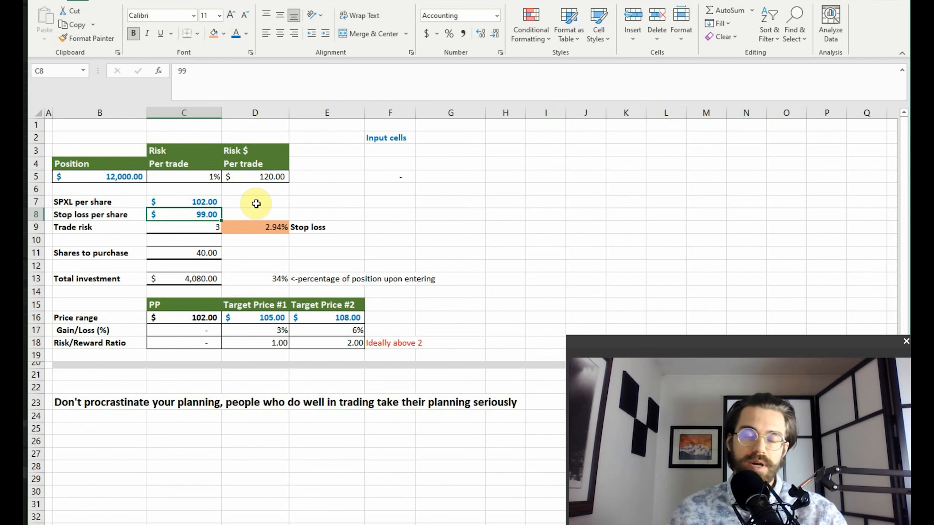
{"action": "mouse_move", "coordinate": [357, 192]}
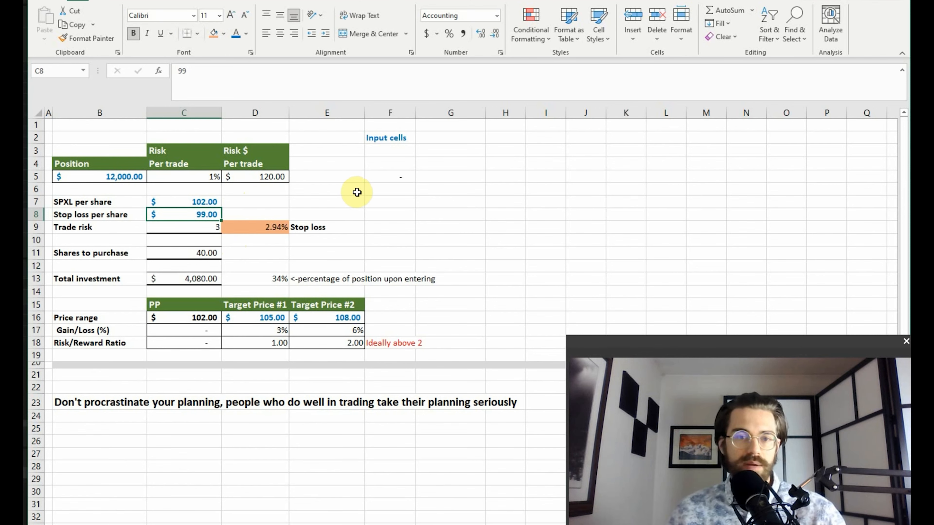
{"action": "mouse_move", "coordinate": [239, 230]}
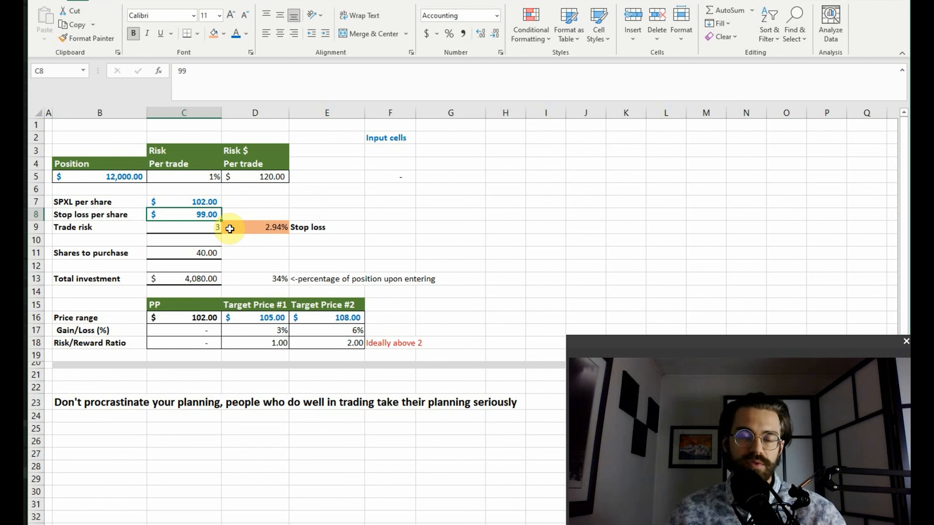
{"action": "mouse_move", "coordinate": [313, 201]}
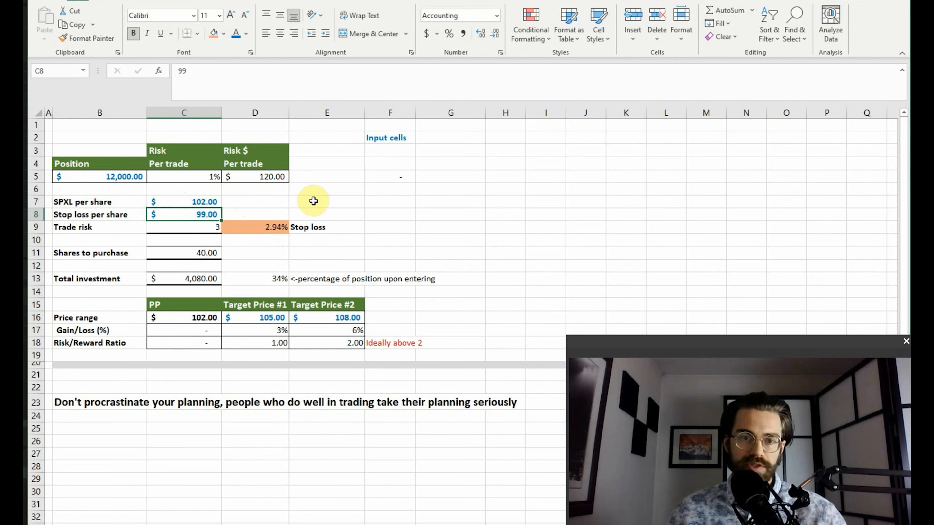
{"action": "left_click", "coordinate": [205, 252]}
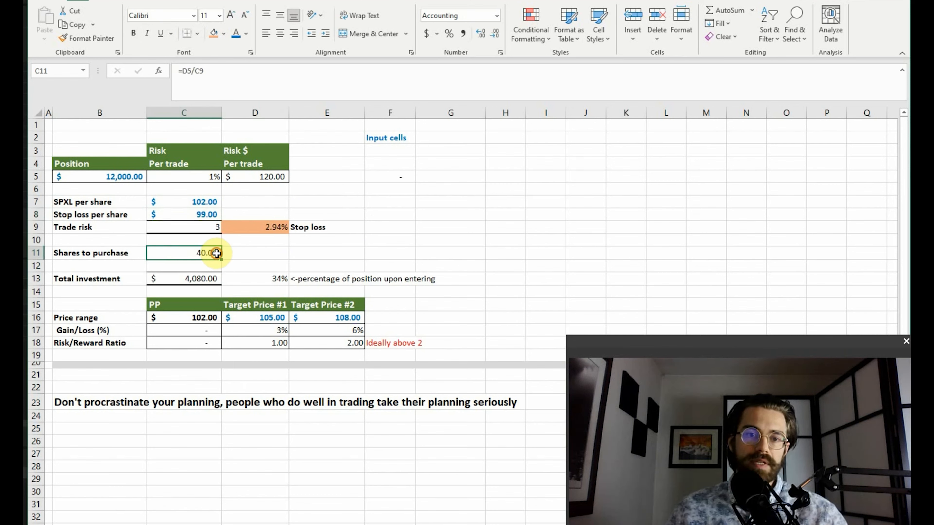
{"action": "mouse_move", "coordinate": [274, 252]}
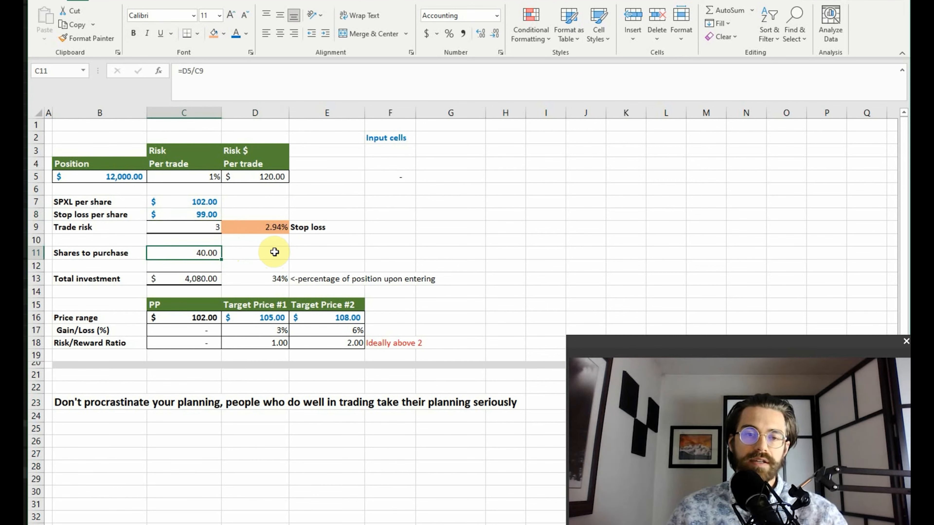
{"action": "mouse_move", "coordinate": [267, 254]}
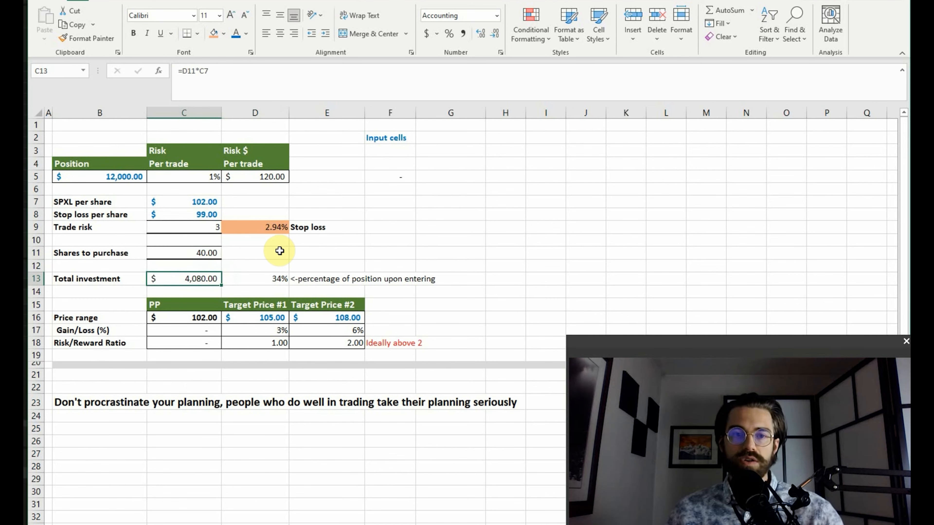
{"action": "mouse_move", "coordinate": [107, 182]}
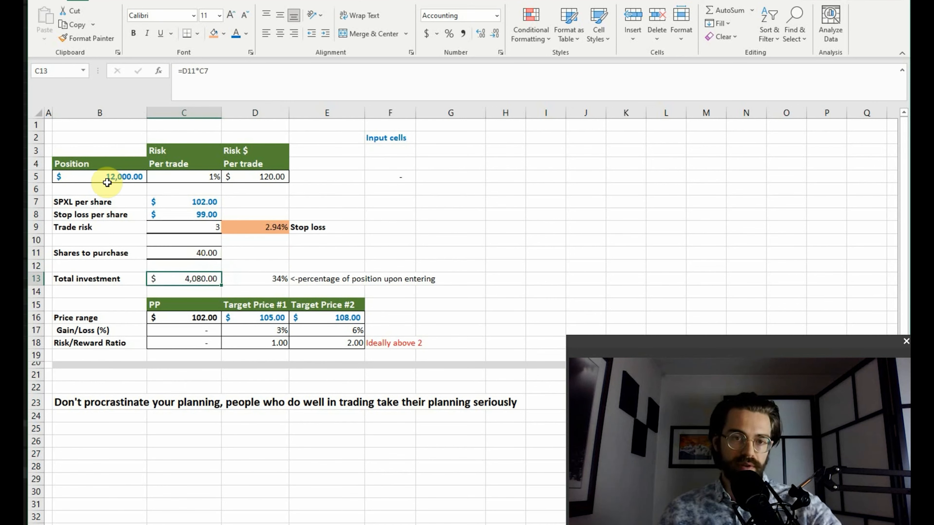
{"action": "mouse_move", "coordinate": [274, 278]}
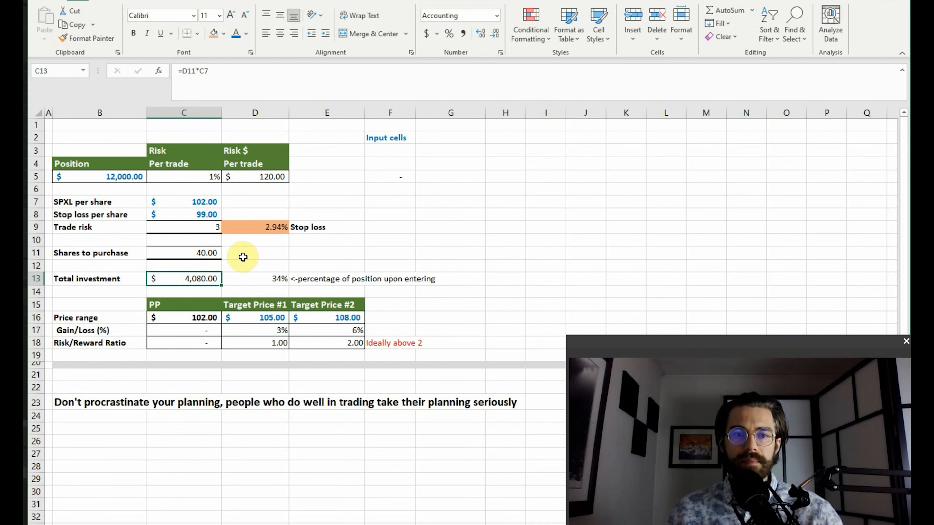
{"action": "left_click", "coordinate": [184, 215]}
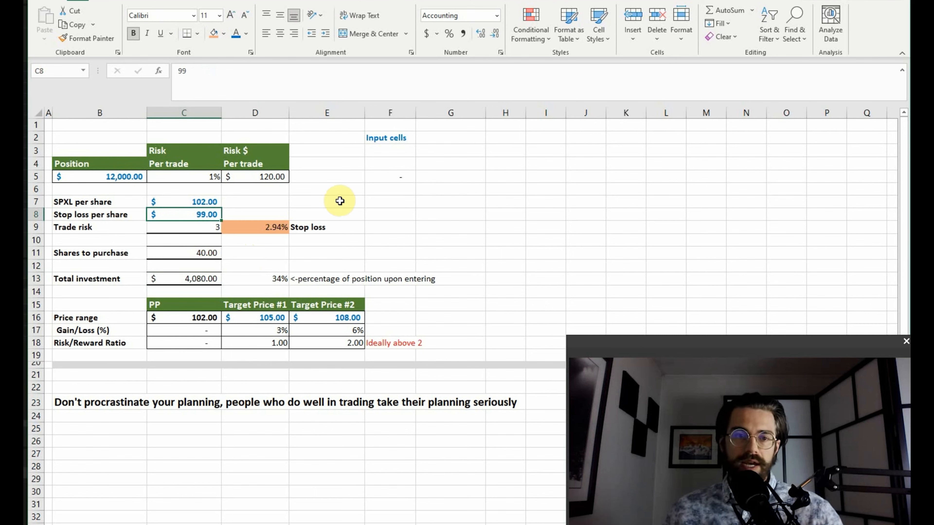
{"action": "mouse_move", "coordinate": [148, 283]}
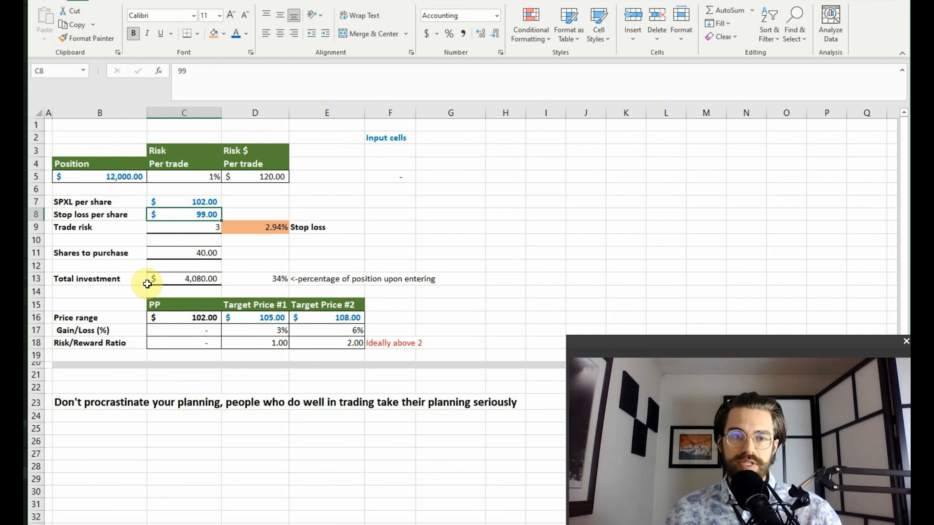
{"action": "left_click", "coordinate": [183, 252]}
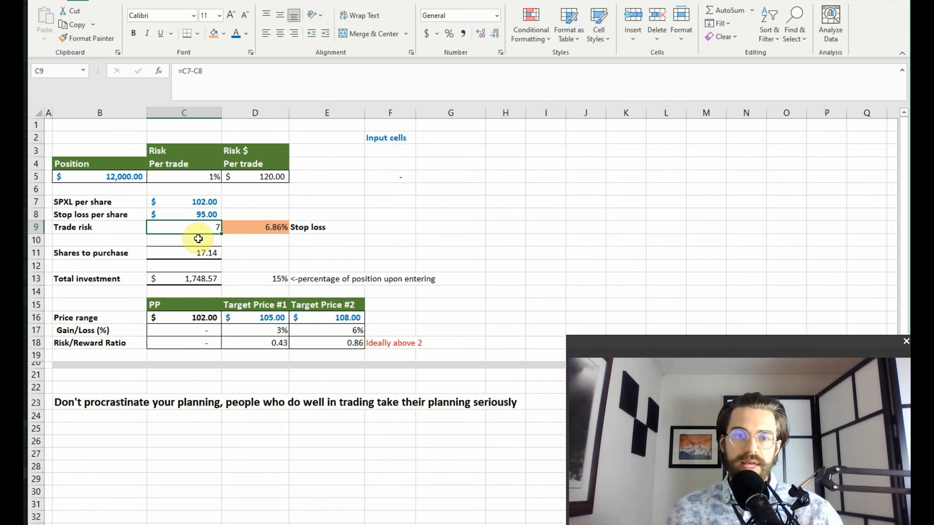
{"action": "mouse_move", "coordinate": [171, 256]}
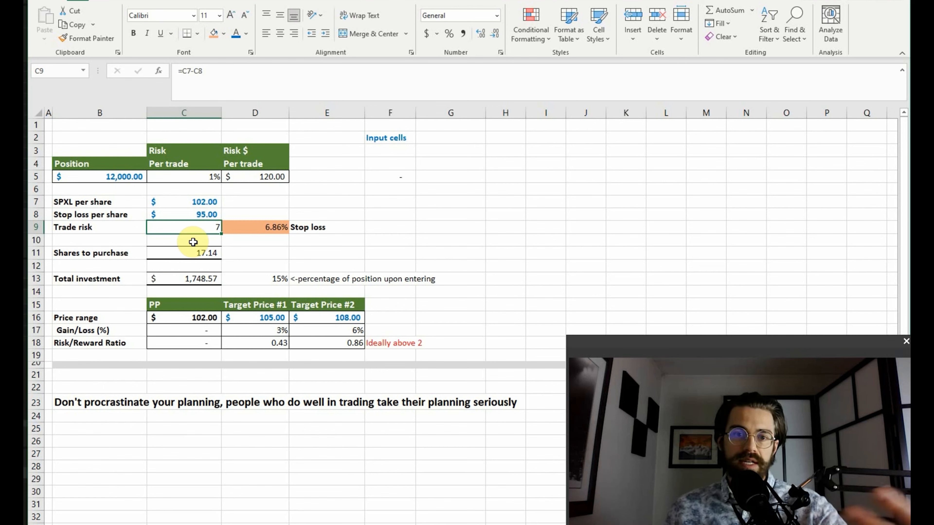
{"action": "mouse_move", "coordinate": [209, 241]}
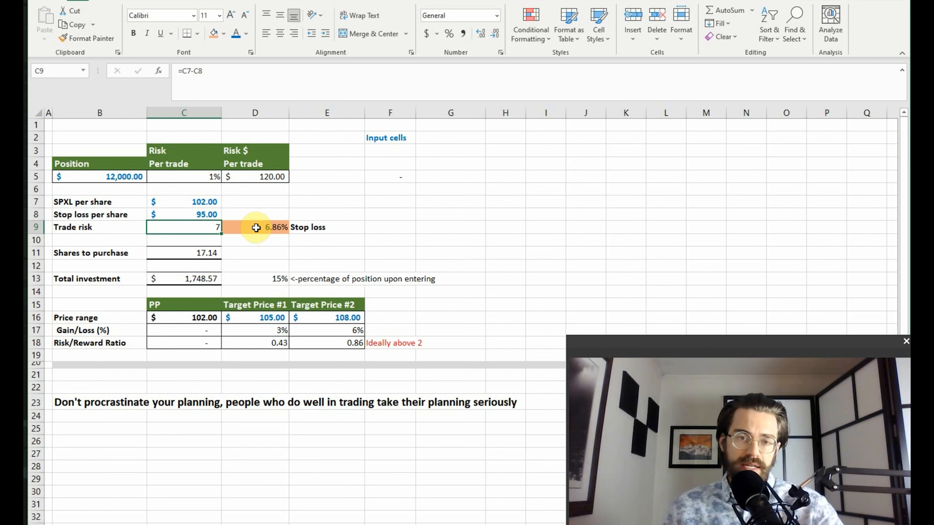
{"action": "left_click", "coordinate": [255, 227]}
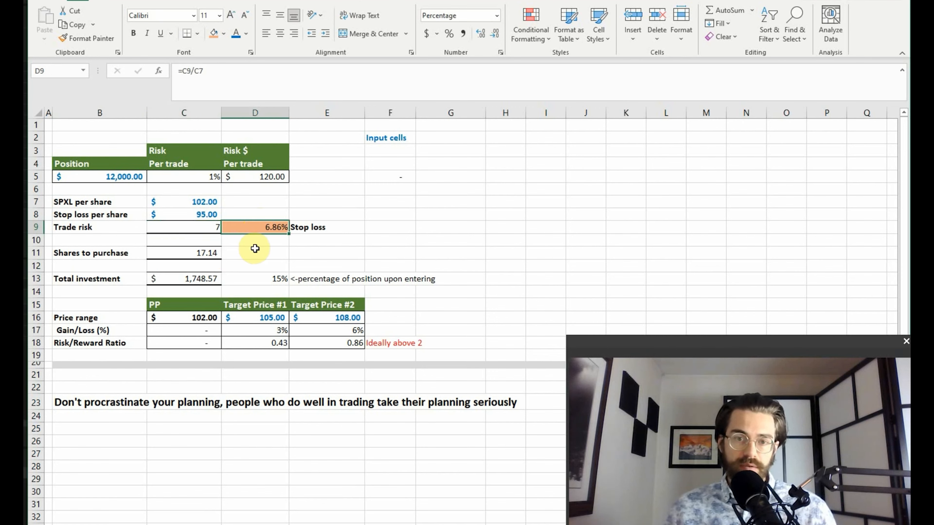
{"action": "mouse_move", "coordinate": [238, 260]}
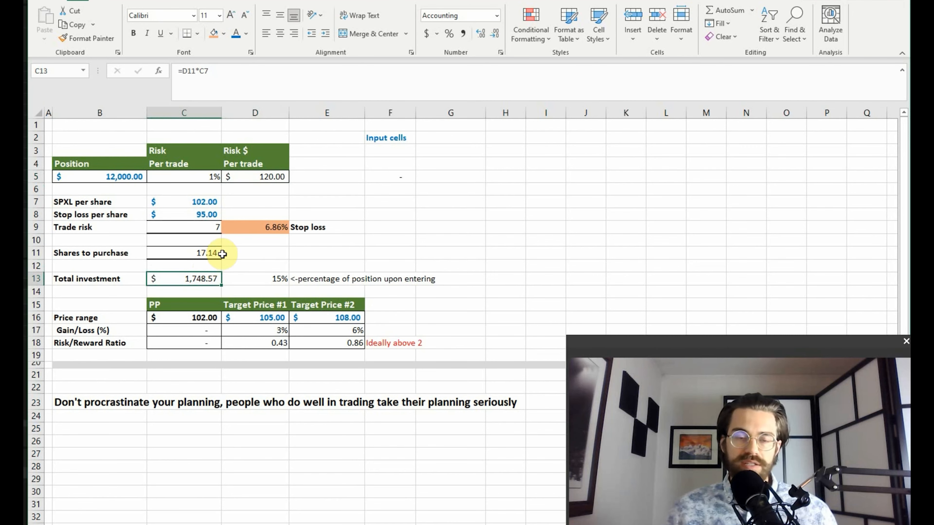
{"action": "left_click", "coordinate": [204, 214]}
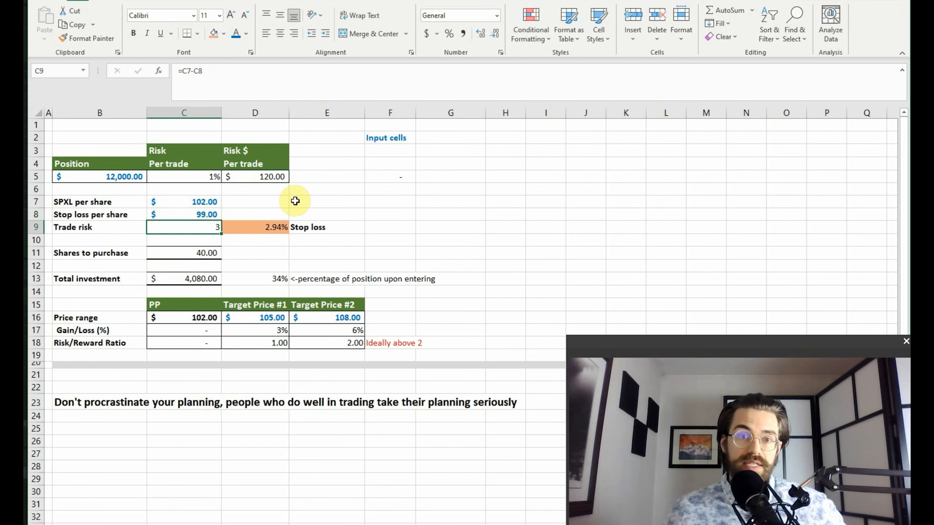
{"action": "type", "text": "2"}
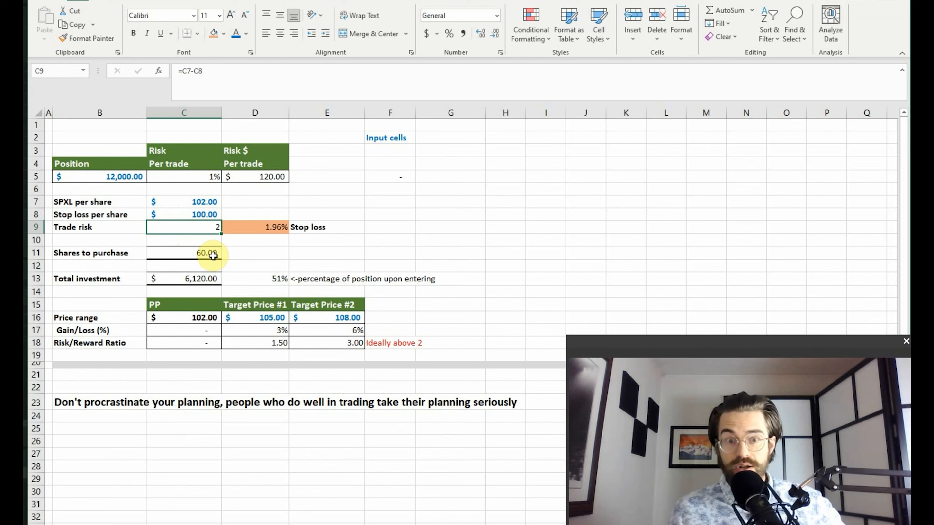
{"action": "mouse_move", "coordinate": [242, 279]}
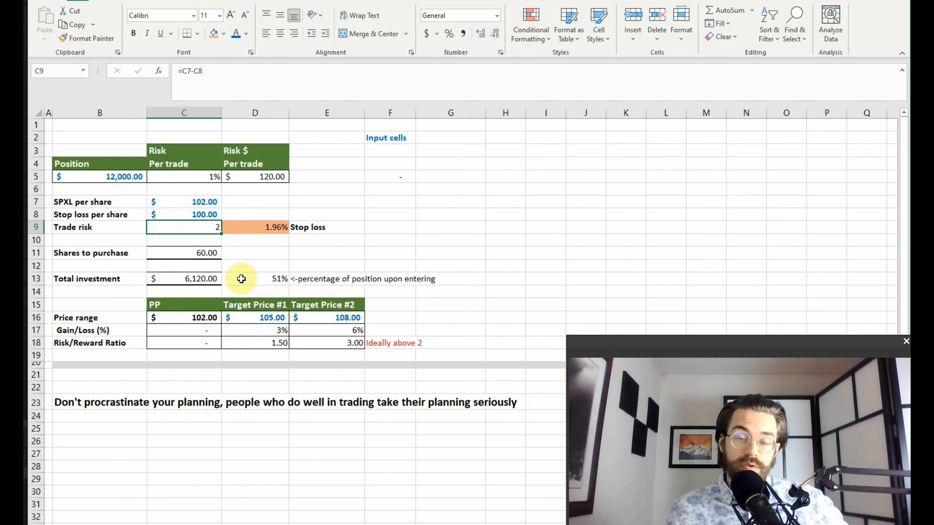
{"action": "mouse_move", "coordinate": [179, 284]}
{"action": "type", "text": "99"}
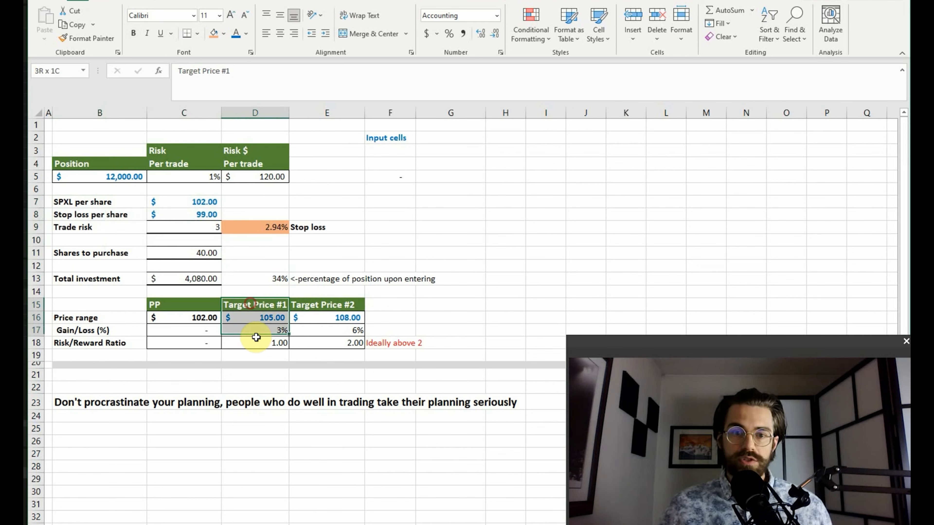
{"action": "left_click", "coordinate": [255, 305]}
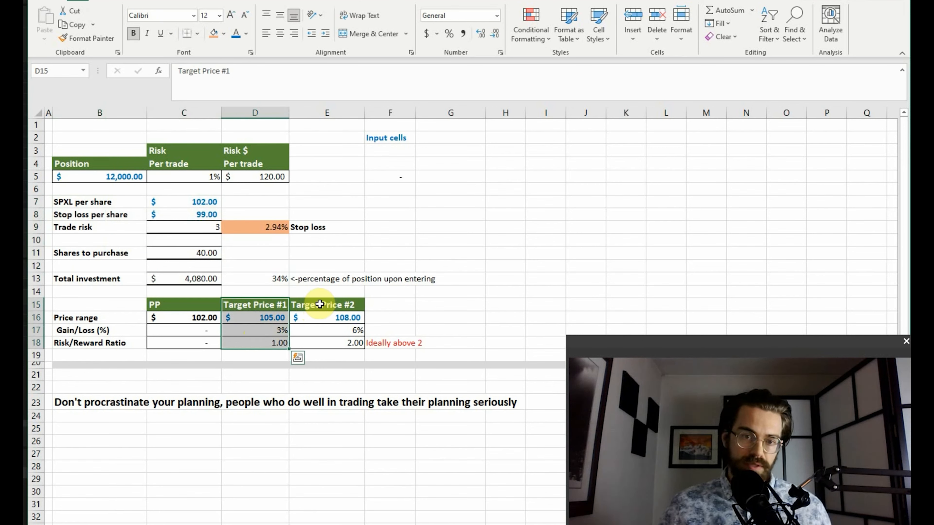
{"action": "left_click", "coordinate": [326, 304]}
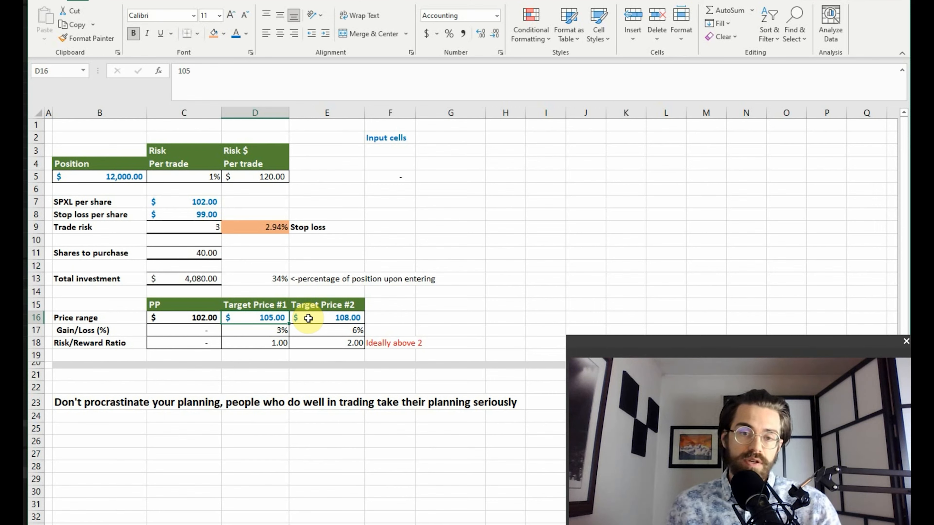
{"action": "left_click", "coordinate": [326, 318]}
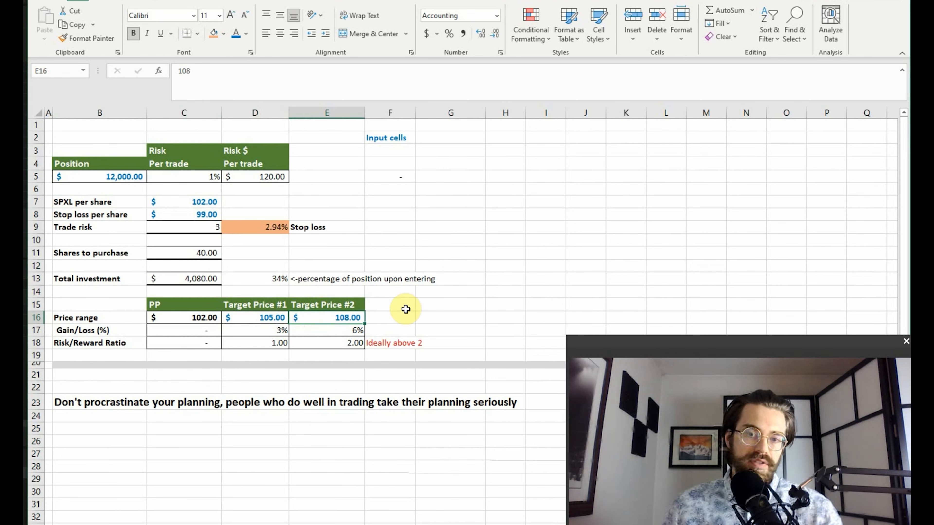
{"action": "left_click", "coordinate": [255, 330]}
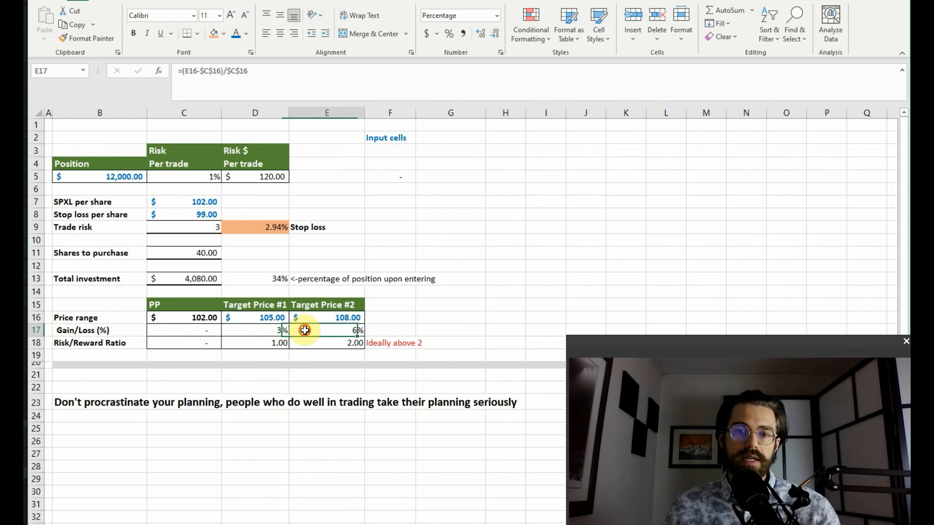
{"action": "left_click", "coordinate": [390, 318]}
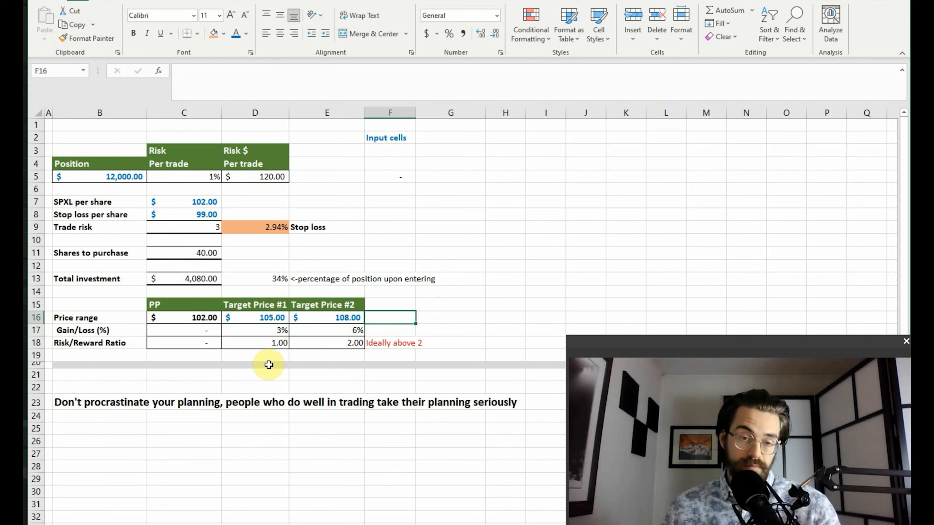
{"action": "mouse_move", "coordinate": [285, 363]}
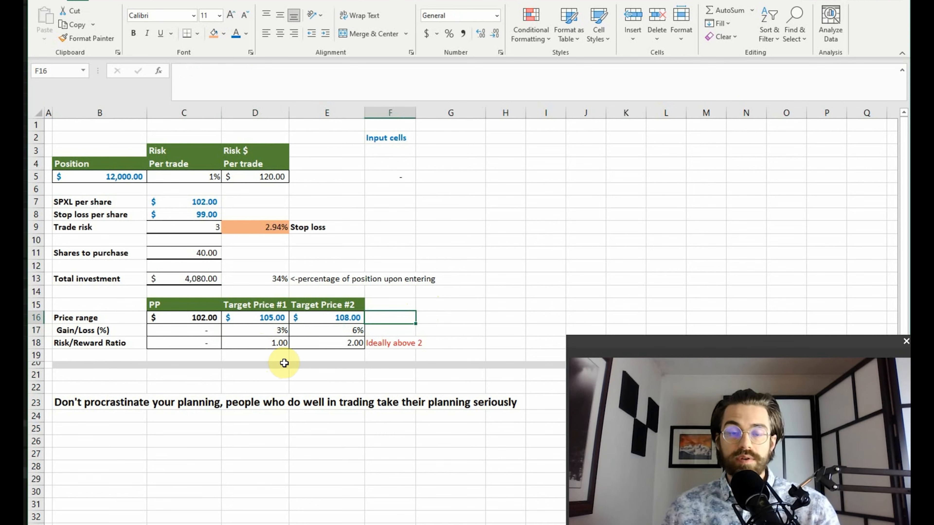
{"action": "mouse_move", "coordinate": [244, 318]}
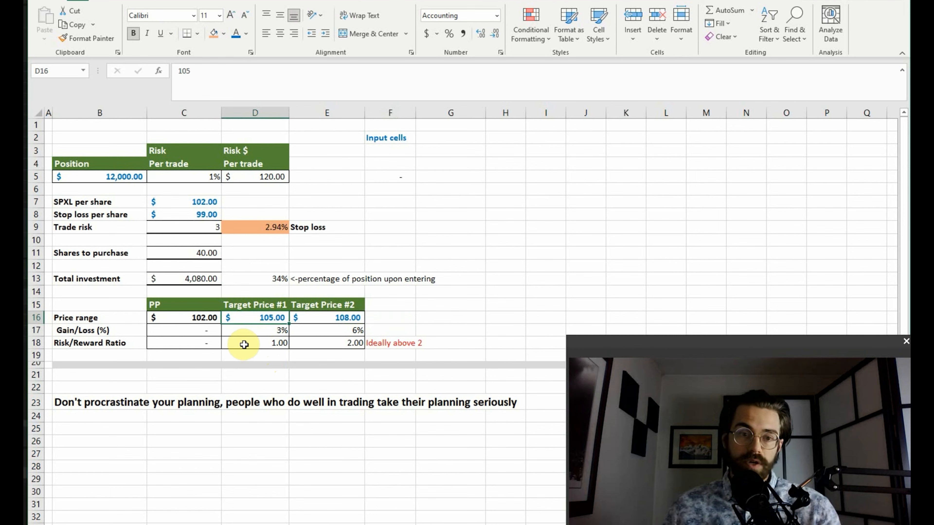
Review the risk/reward formulas for Target Price #1 and #2, dividing gain percentage by trade risk.
{"action": "left_click", "coordinate": [255, 343]}
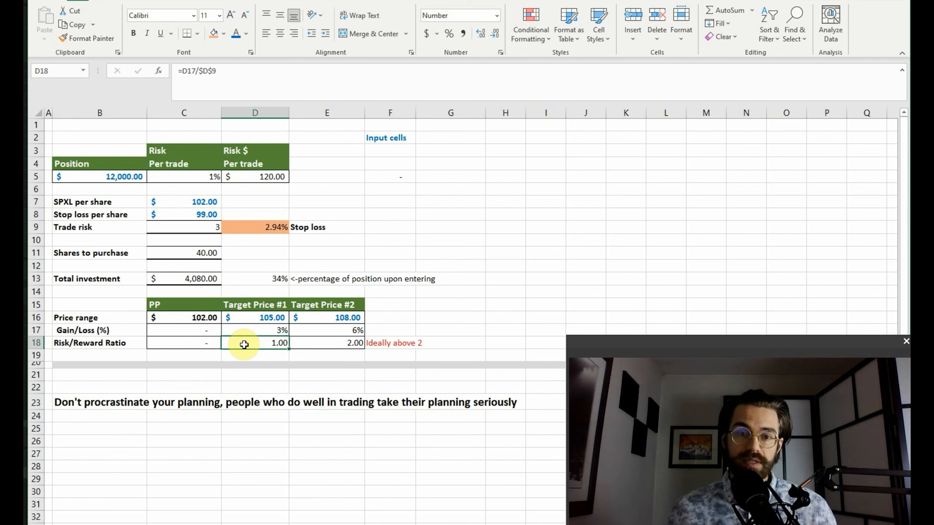
{"action": "mouse_move", "coordinate": [263, 333]}
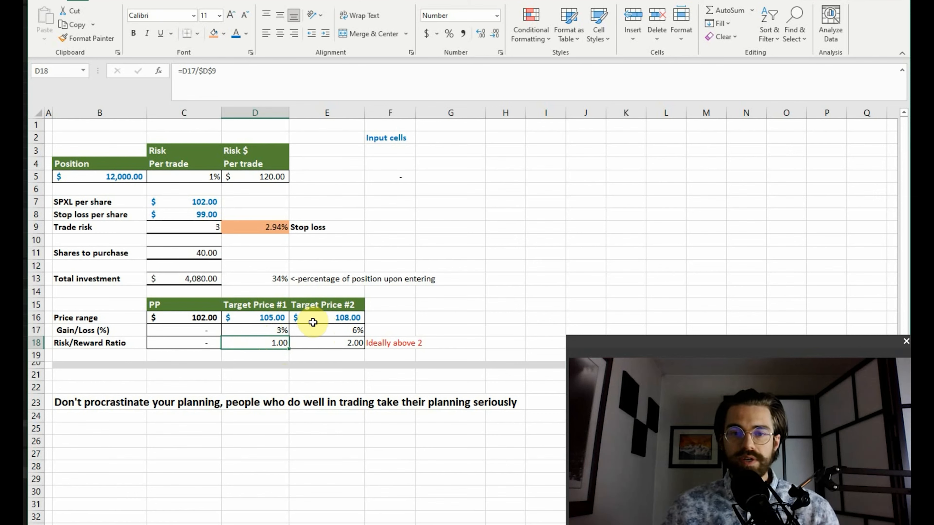
{"action": "left_click", "coordinate": [326, 343]}
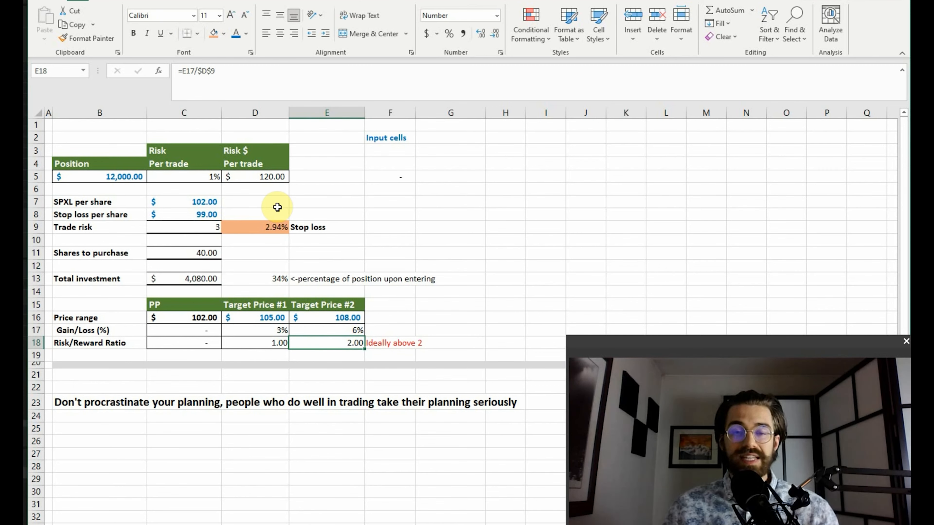
{"action": "mouse_move", "coordinate": [181, 215]}
{"action": "type", "text": "95"}
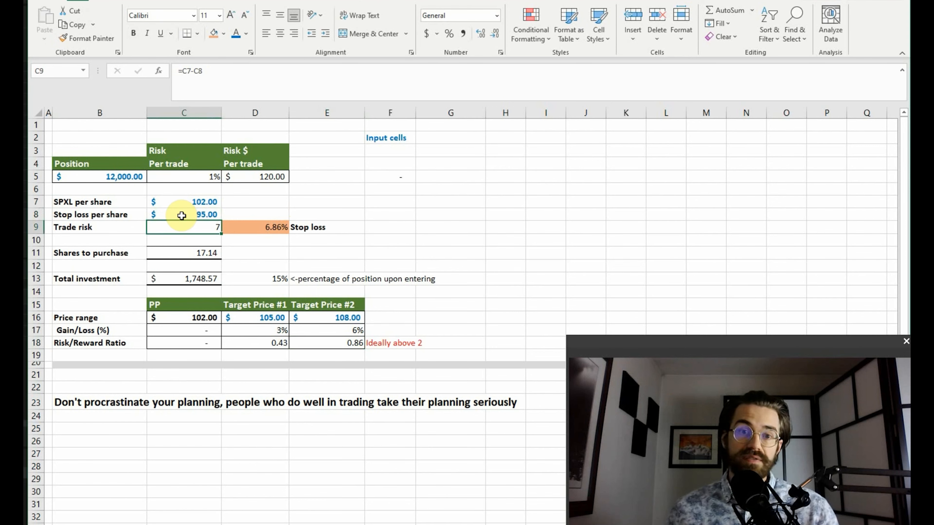
{"action": "mouse_move", "coordinate": [274, 345]}
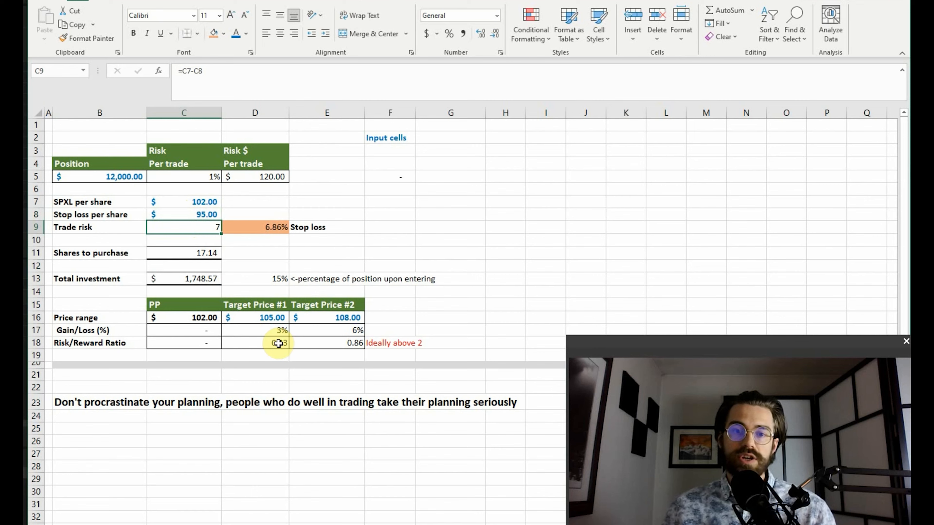
Set the stop loss to $100, giving 60 shares and risk/reward ratios of 1.50 and 3.00.
{"action": "left_click", "coordinate": [255, 342]}
{"action": "type", "text": "100"}
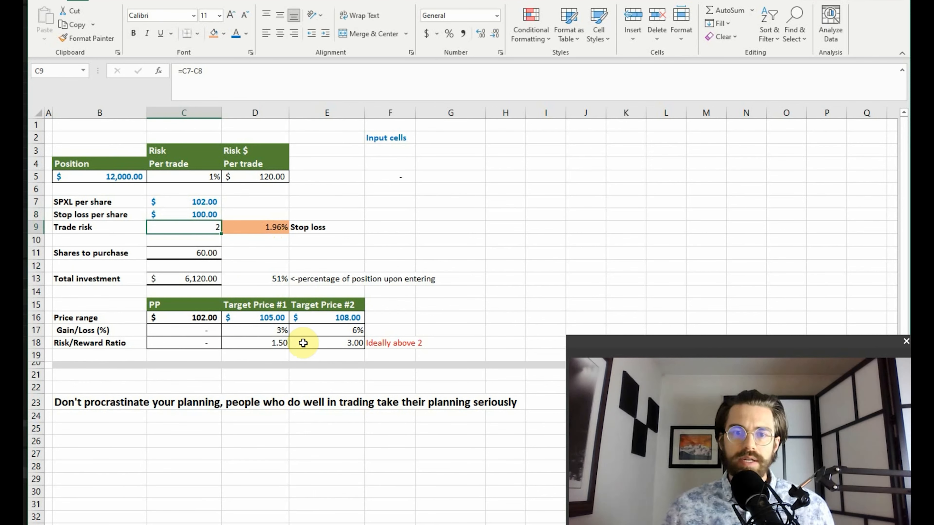
Check the Target Price #1 ratio and restore the stop loss to $99 for ratios of 1.00 and 2.00.
{"action": "left_click", "coordinate": [255, 343]}
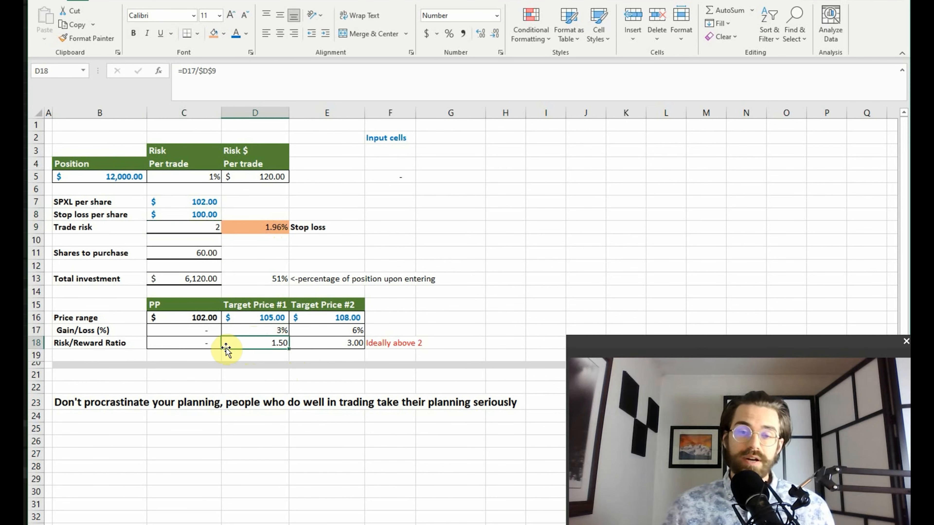
{"action": "left_click", "coordinate": [327, 343]}
{"action": "type", "text": "99"}
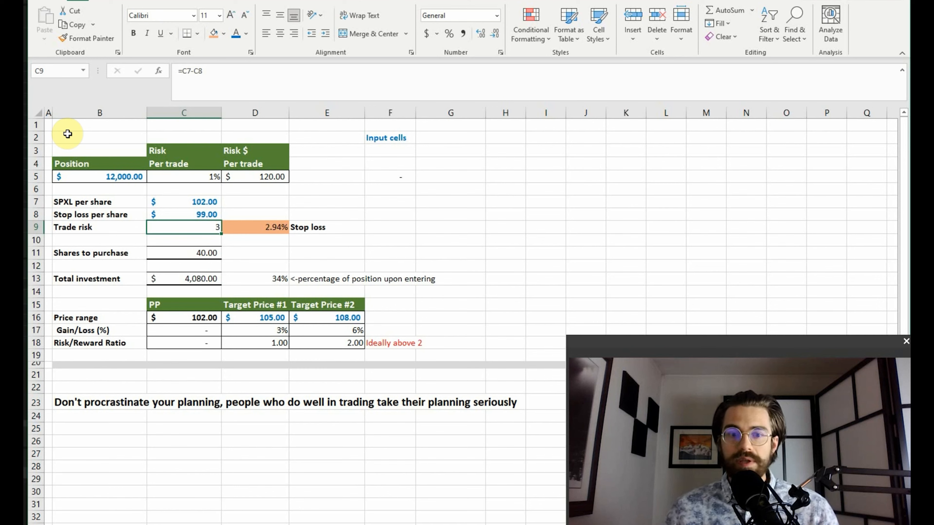
{"action": "mouse_move", "coordinate": [159, 189]}
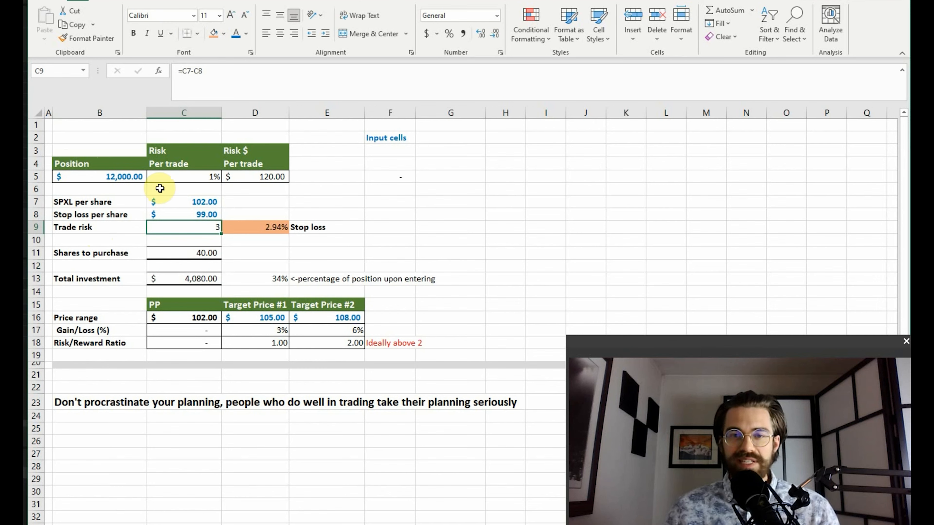